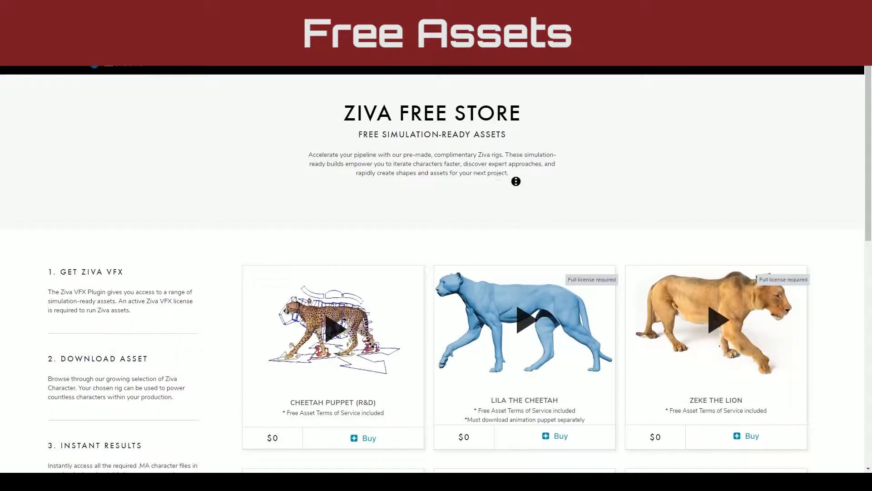
pyautogui.scroll(-3)
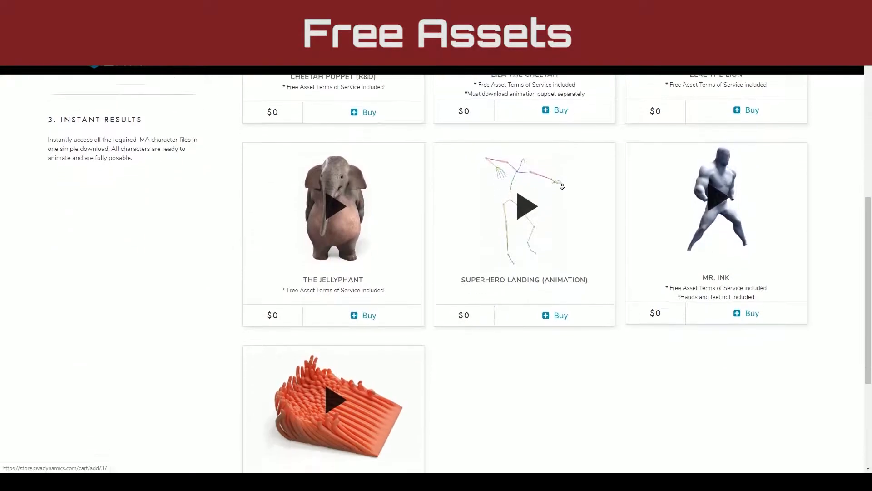
pyautogui.click(525, 206)
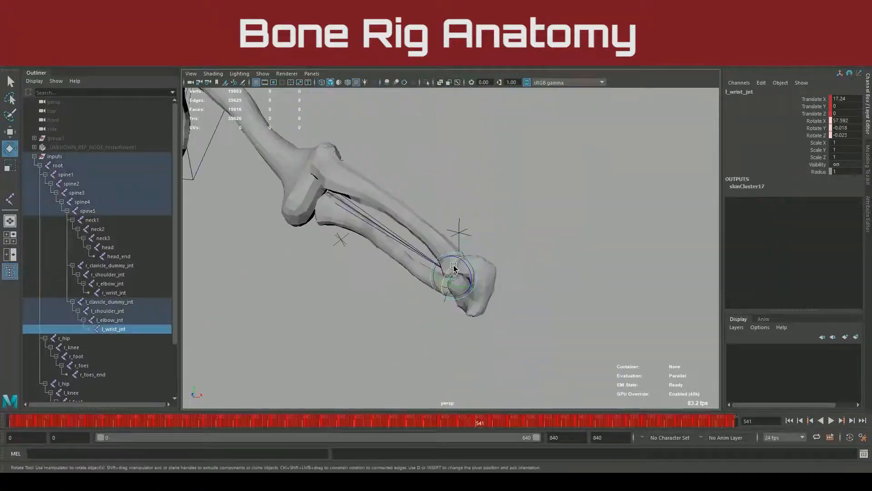
pyautogui.click(109, 302)
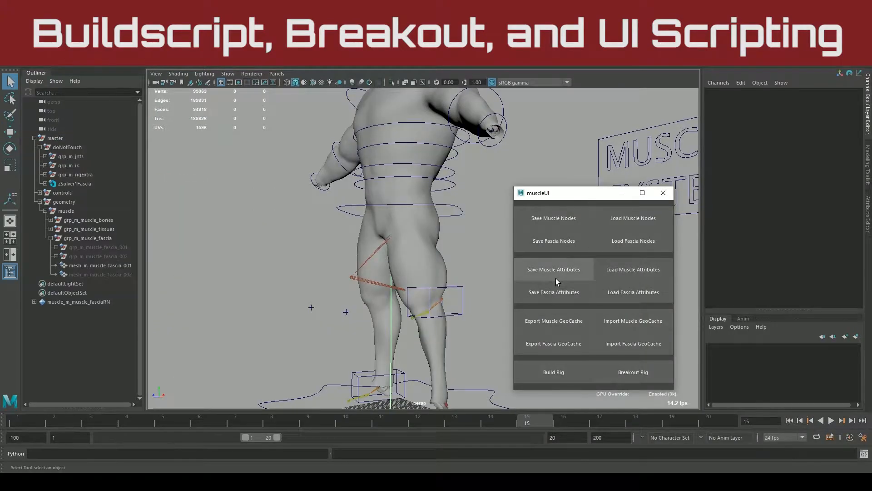
pyautogui.moveTo(605, 277)
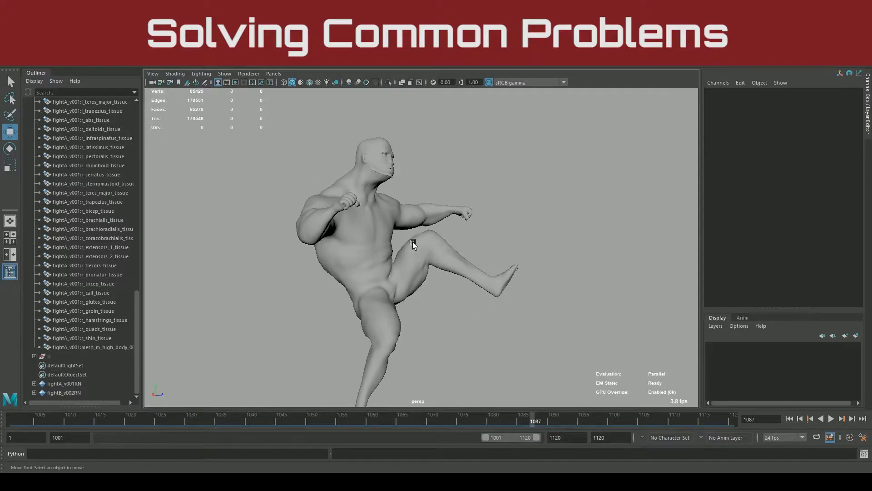
pyautogui.moveTo(394, 241)
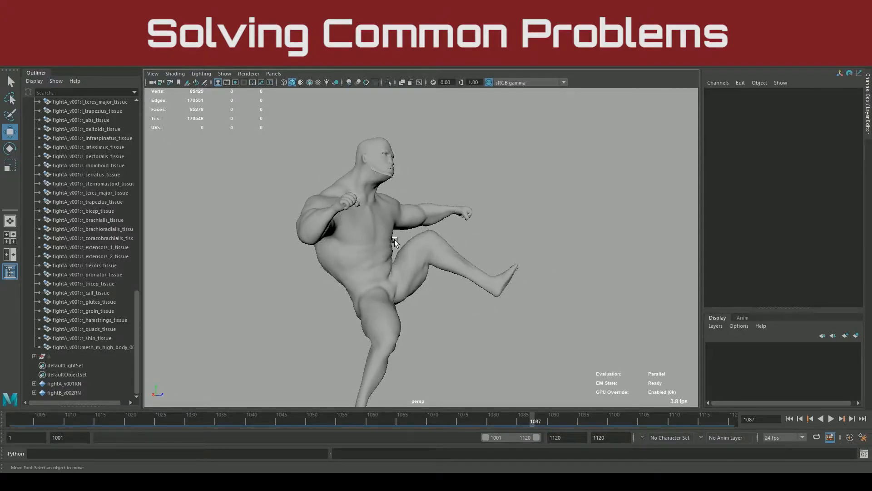